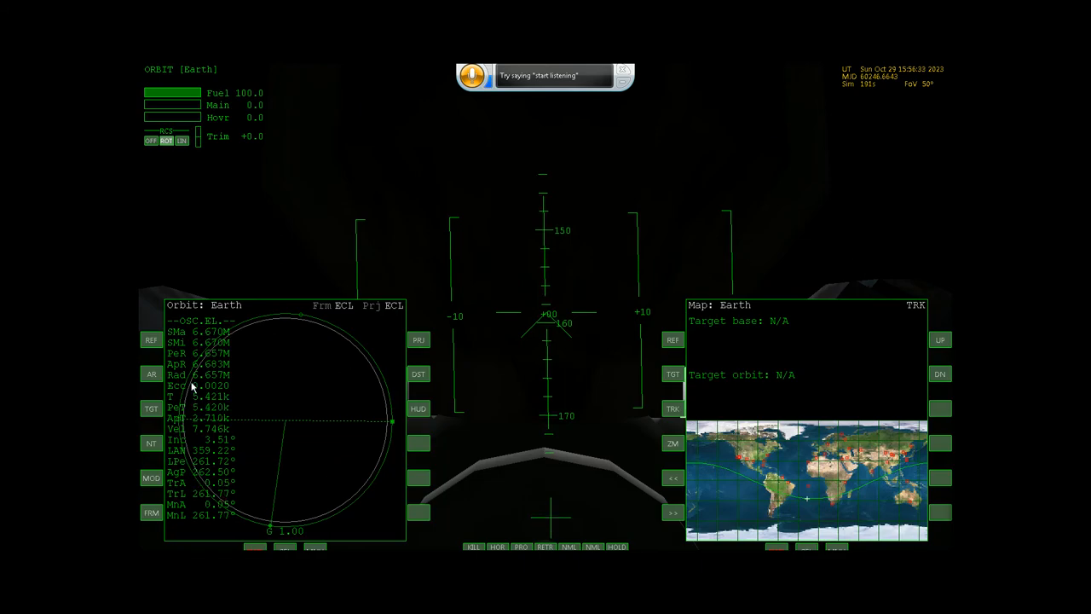
# Set Cape Canaveral as the Orbit MFD target
pyautogui.click(151, 408)
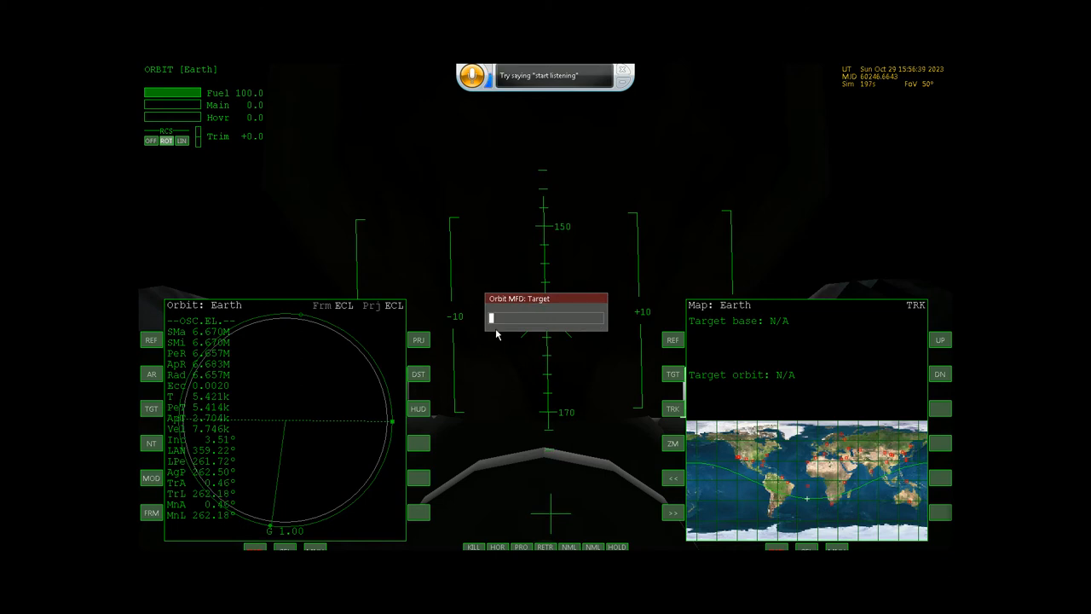
pyautogui.moveTo(488, 175)
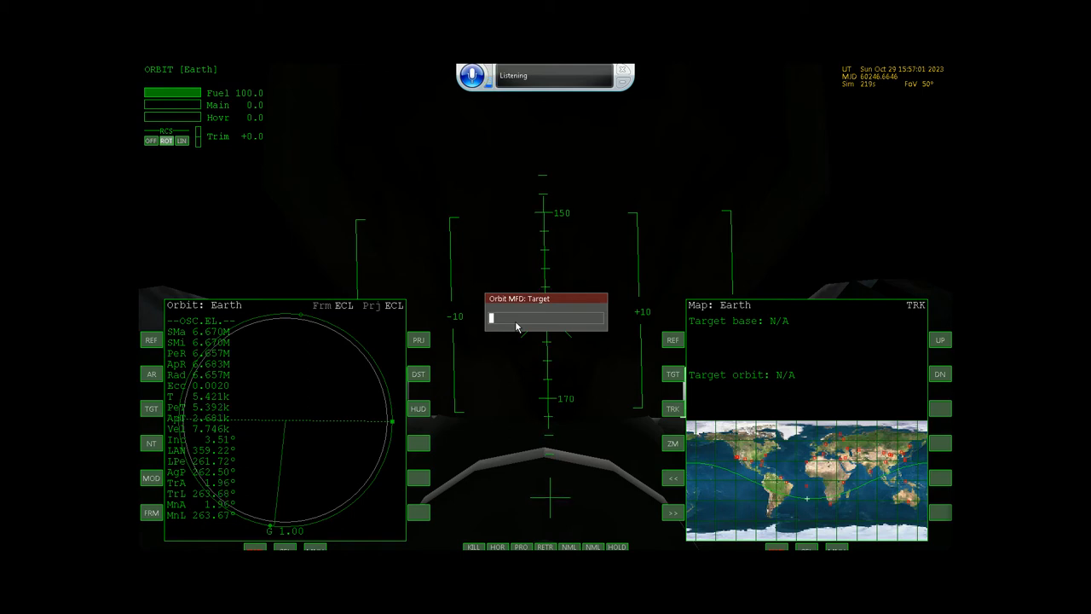
pyautogui.write('cape canaveral')
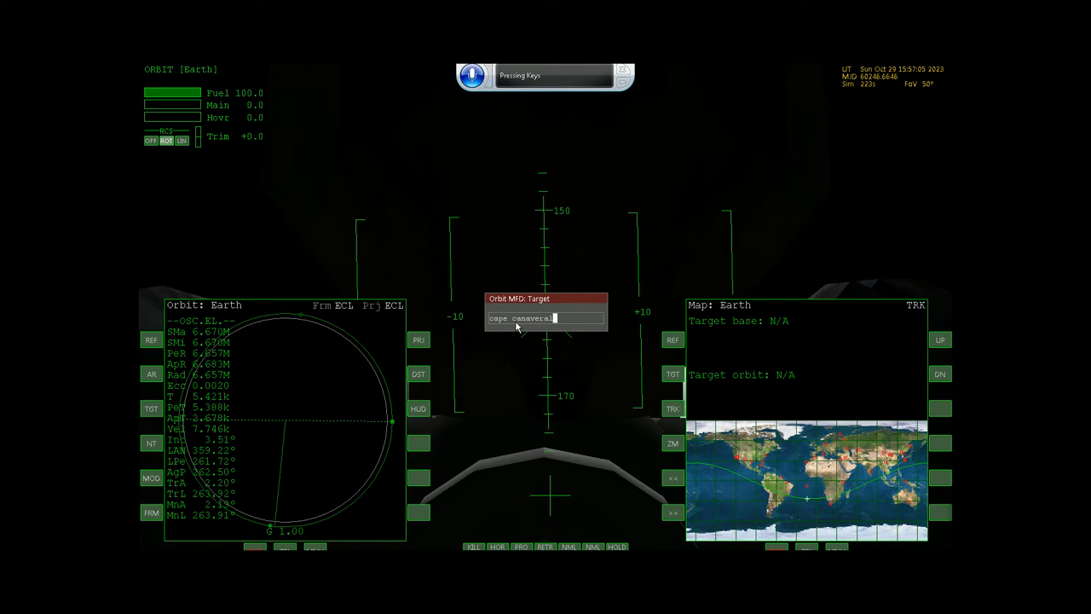
pyautogui.press('End')
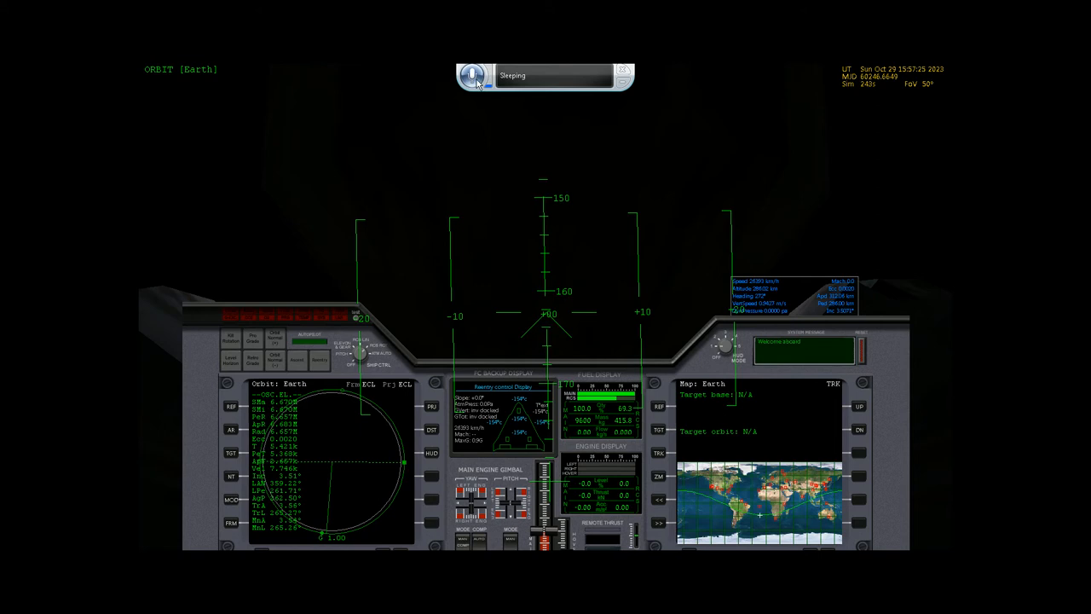
# Wake the speech recognition bar so it listens for commands
pyautogui.click(472, 75)
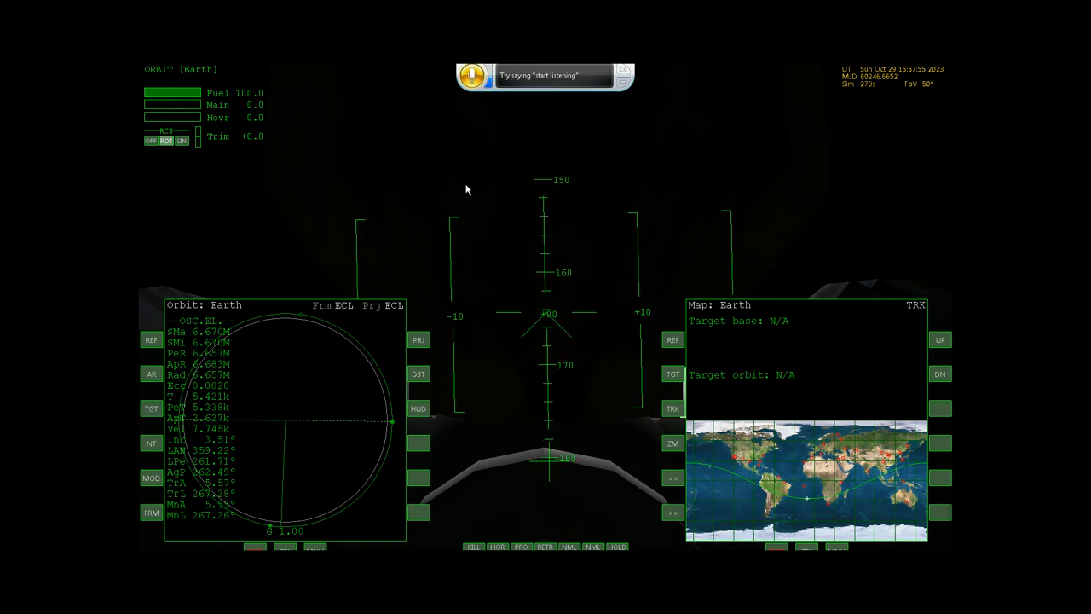
pyautogui.moveTo(338, 361)
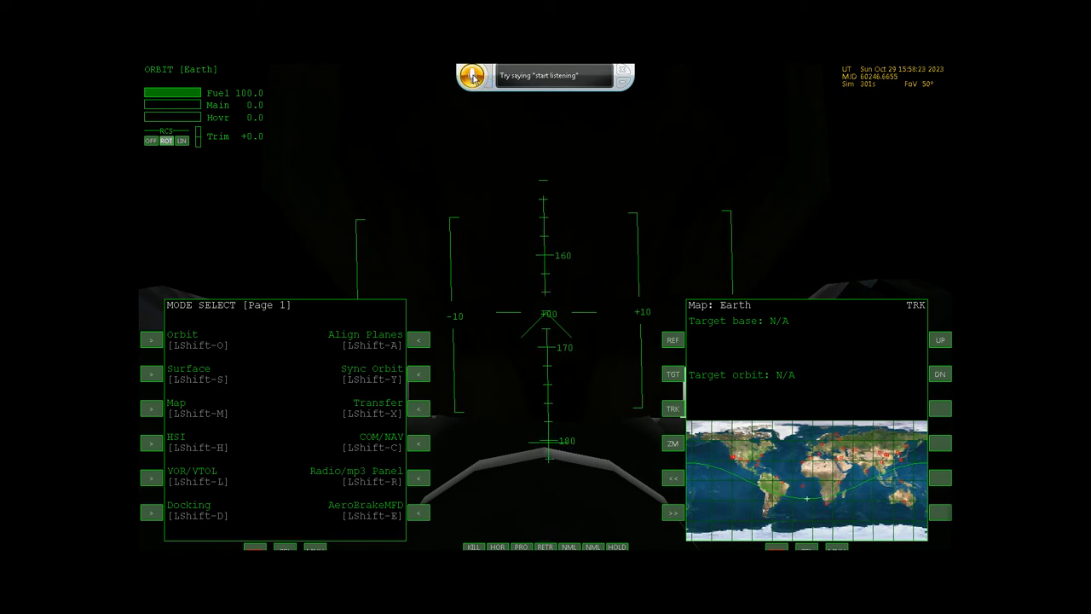
# Start speech recognition listening for the next voice command
pyautogui.click(474, 75)
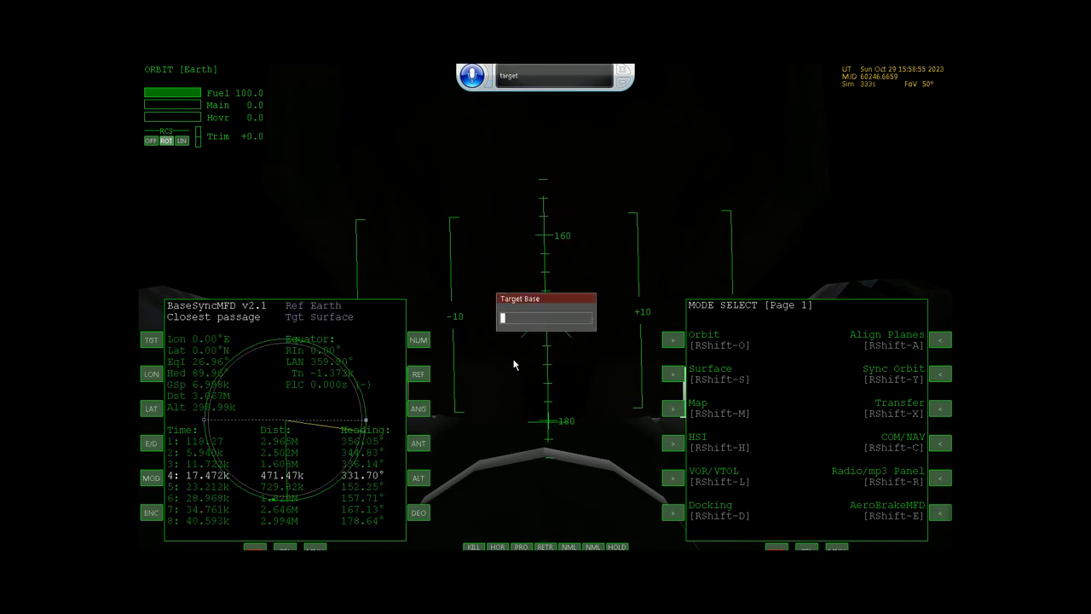
# Dismiss the Target Base prompt without entering a base
pyautogui.press('End')
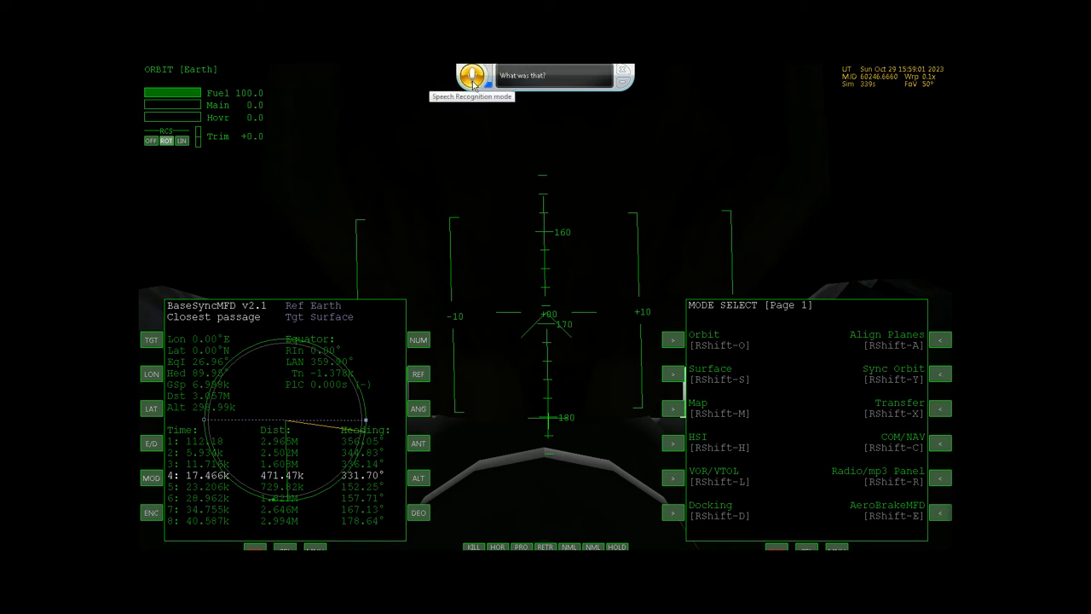
# Toggle listening on the Speech Recognition widget
pyautogui.click(475, 75)
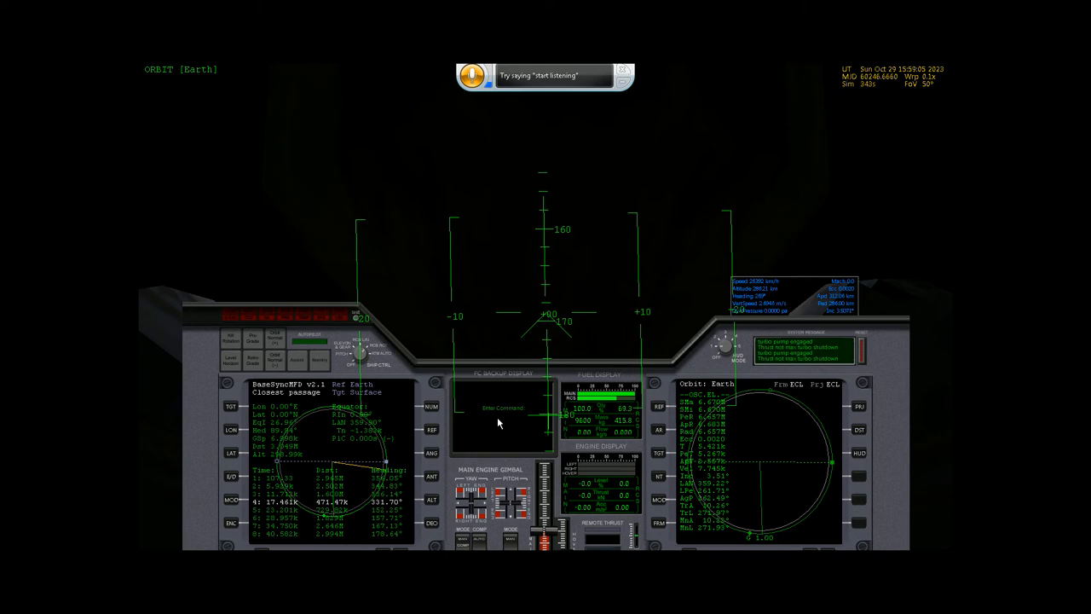
pyautogui.moveTo(486, 118)
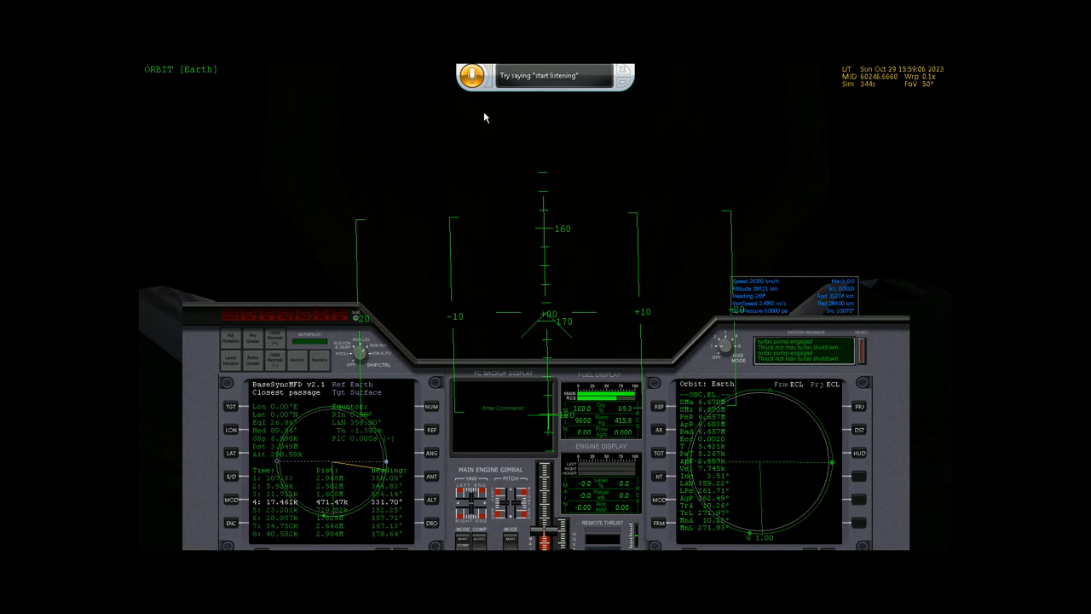
# Dictate SPEC 04 PRO into the backup flight computer and execute it
pyautogui.click(471, 75)
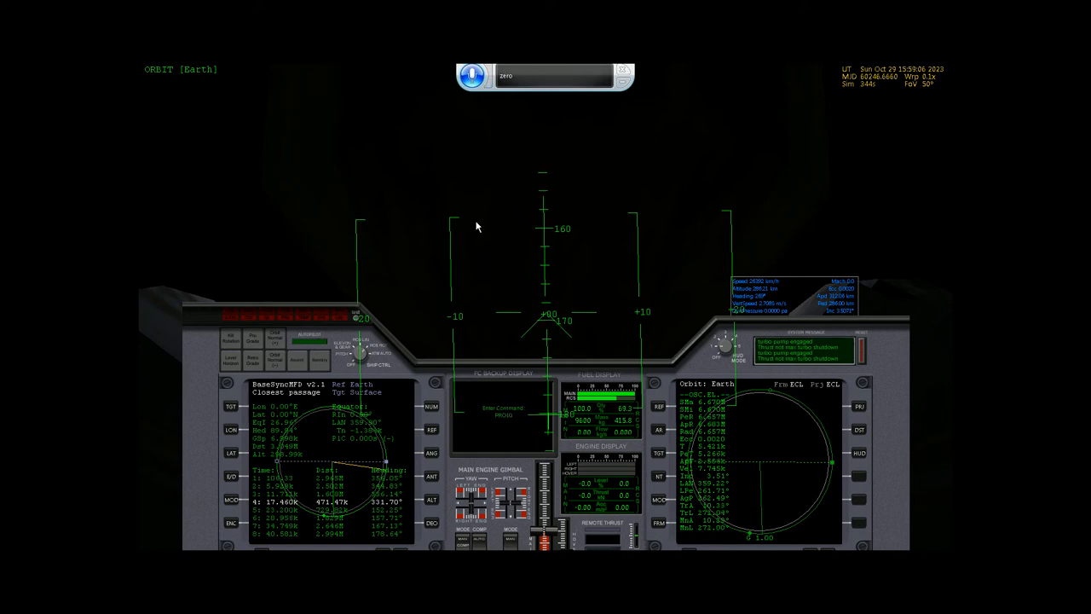
pyautogui.write('spec')
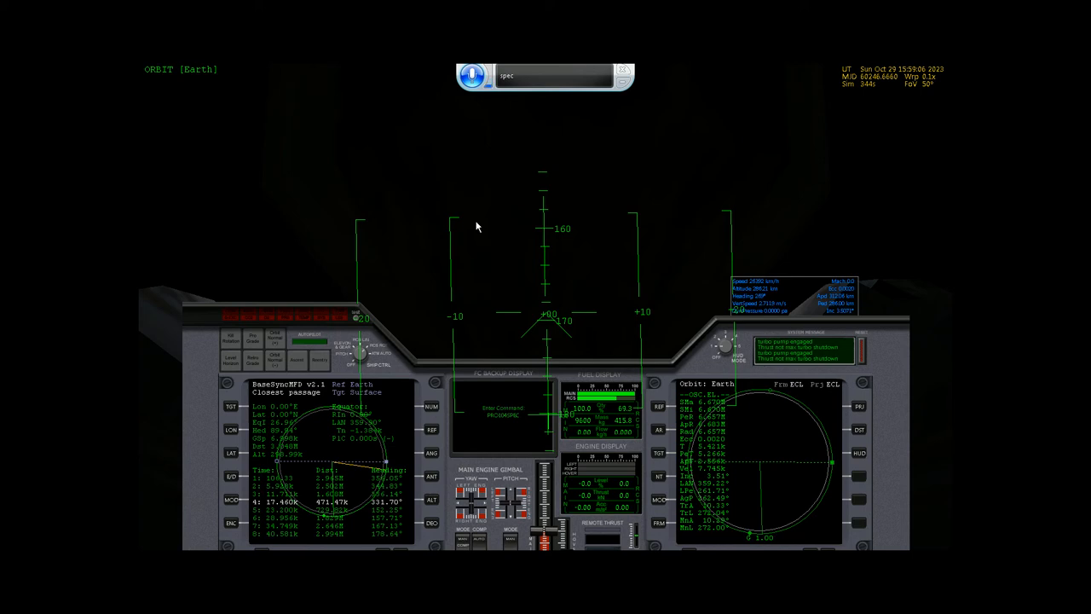
pyautogui.write('zero')
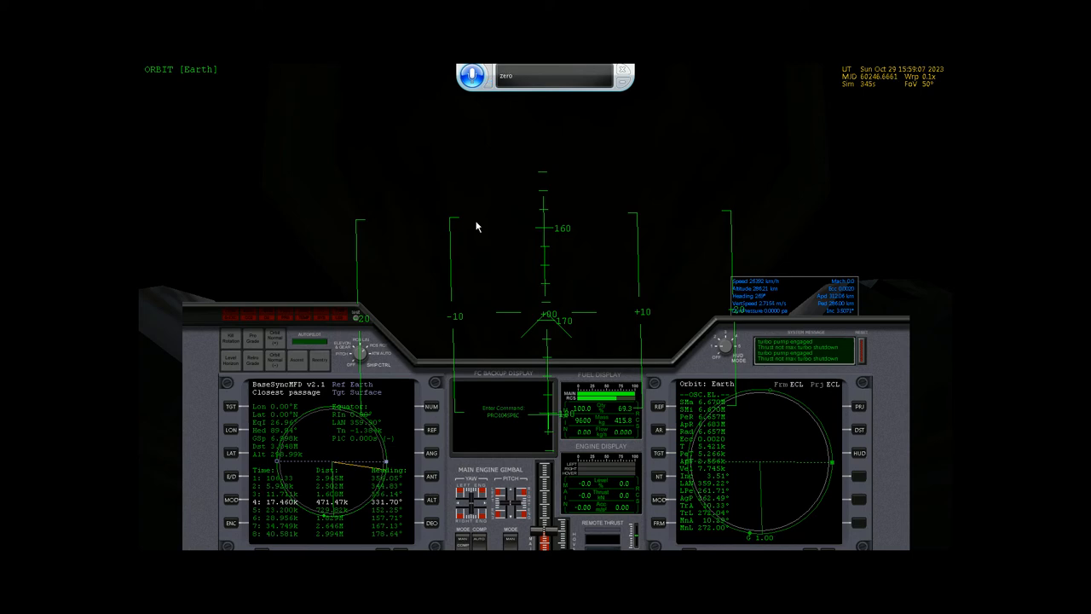
pyautogui.write('four')
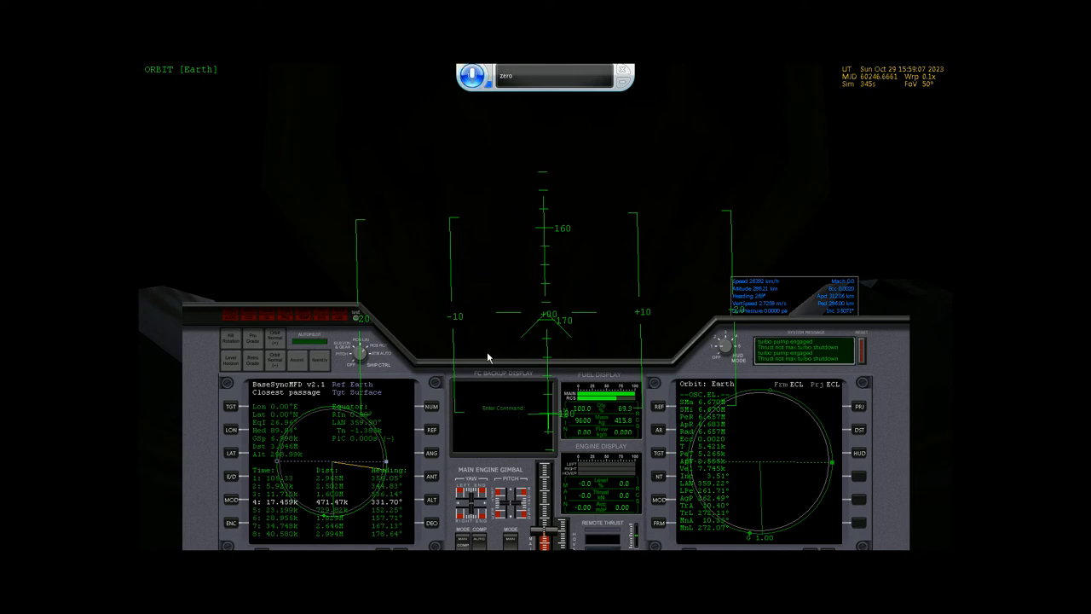
pyautogui.write('pro')
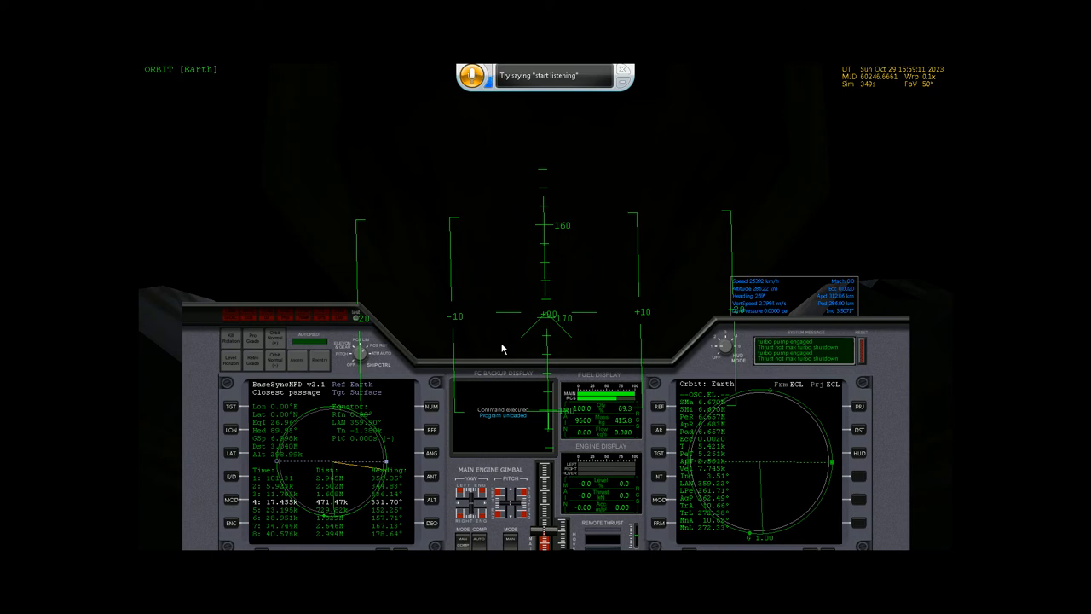
pyautogui.moveTo(529, 161)
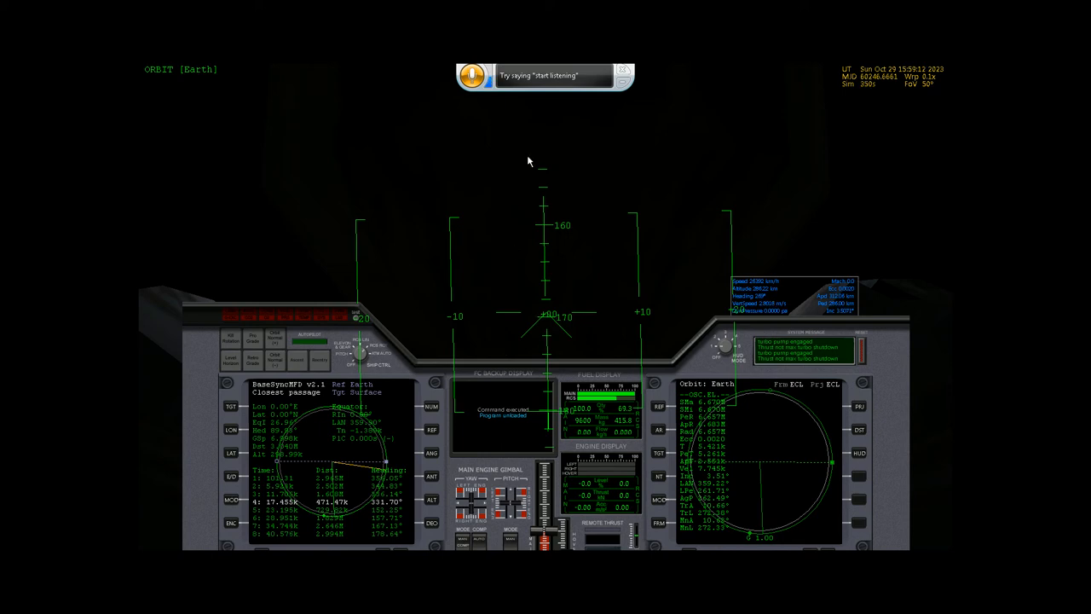
# Issue the undock command and close the Camera dialog
pyautogui.click(473, 75)
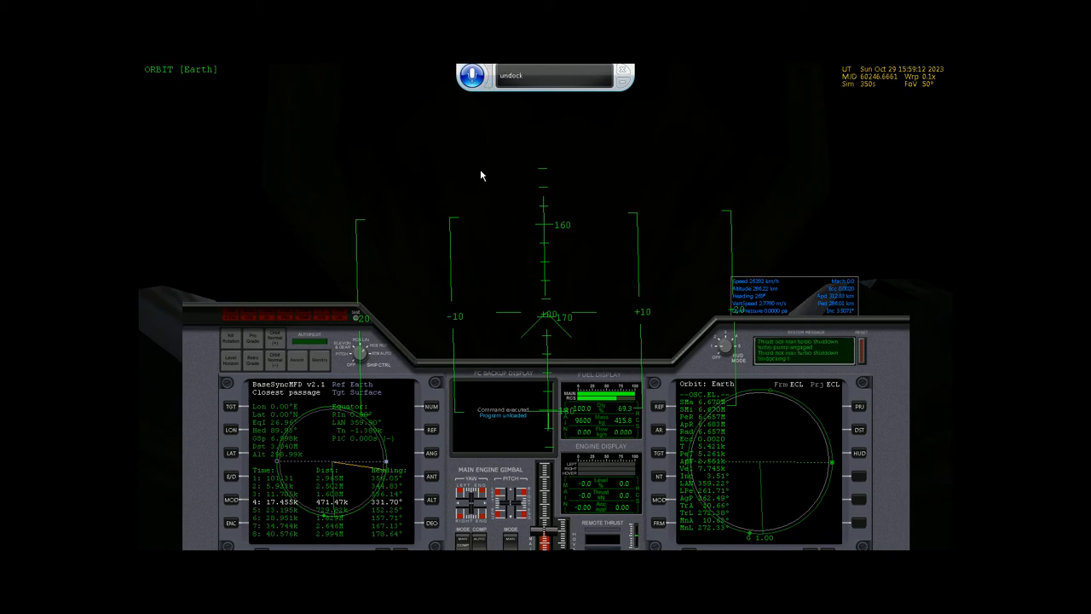
pyautogui.press('End')
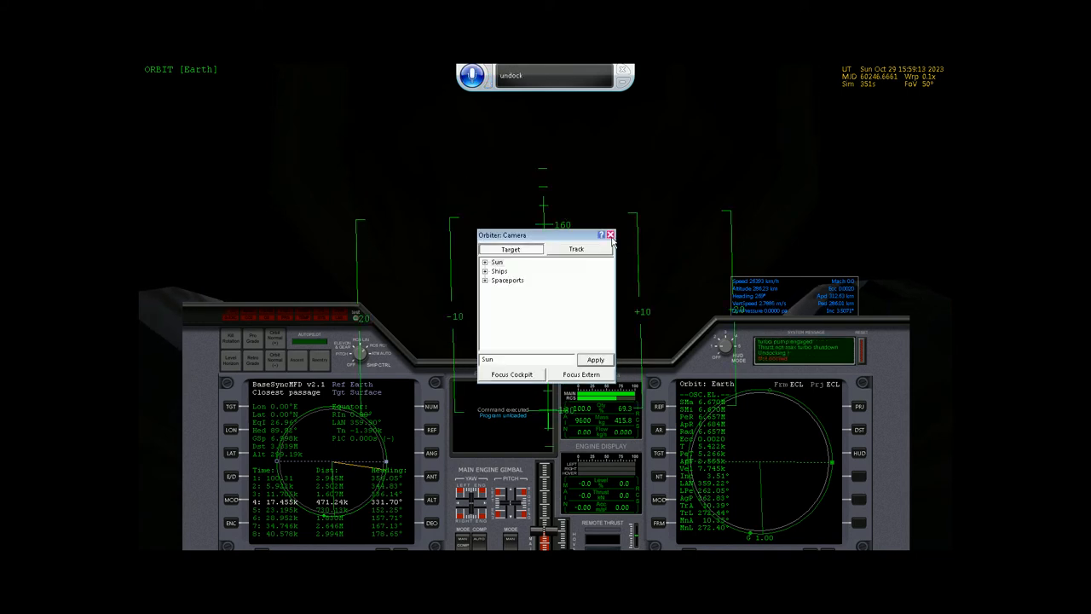
pyautogui.click(611, 235)
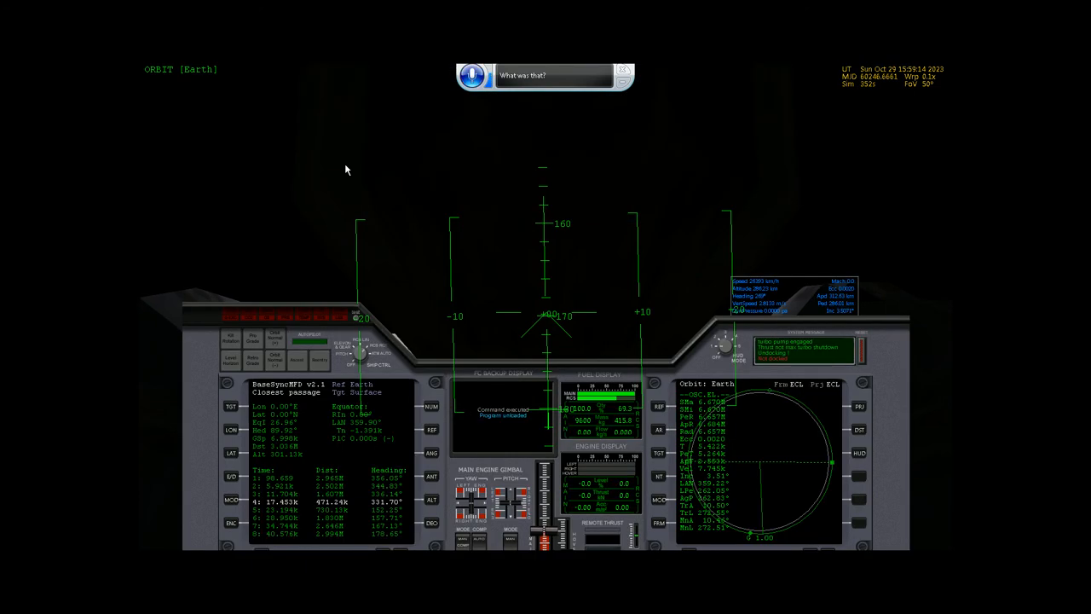
# Deploy and then retract the landing gear with the gear command
pyautogui.press('End')
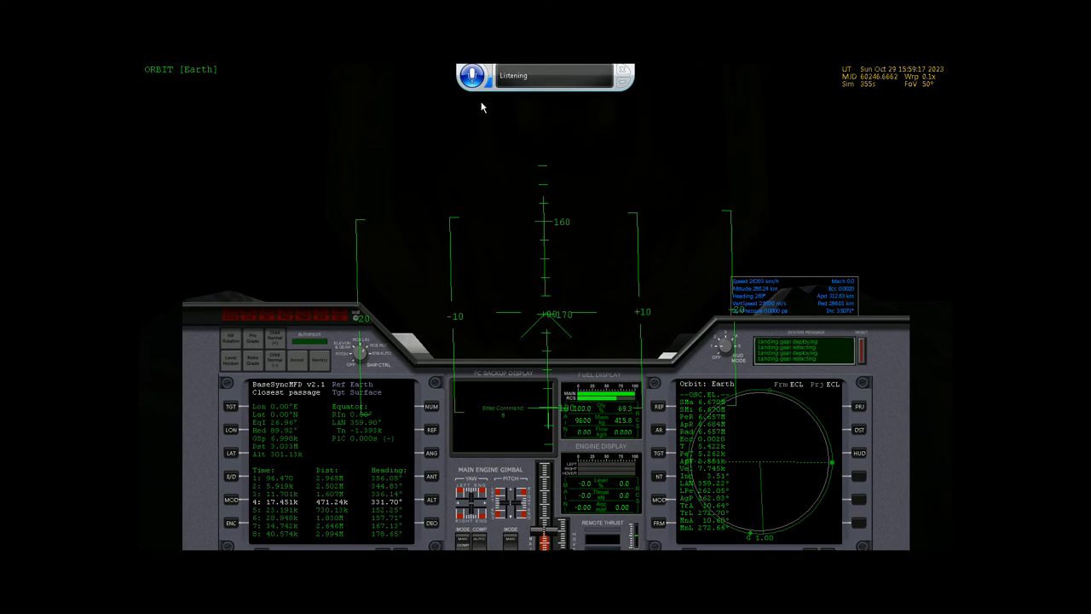
pyautogui.moveTo(488, 199)
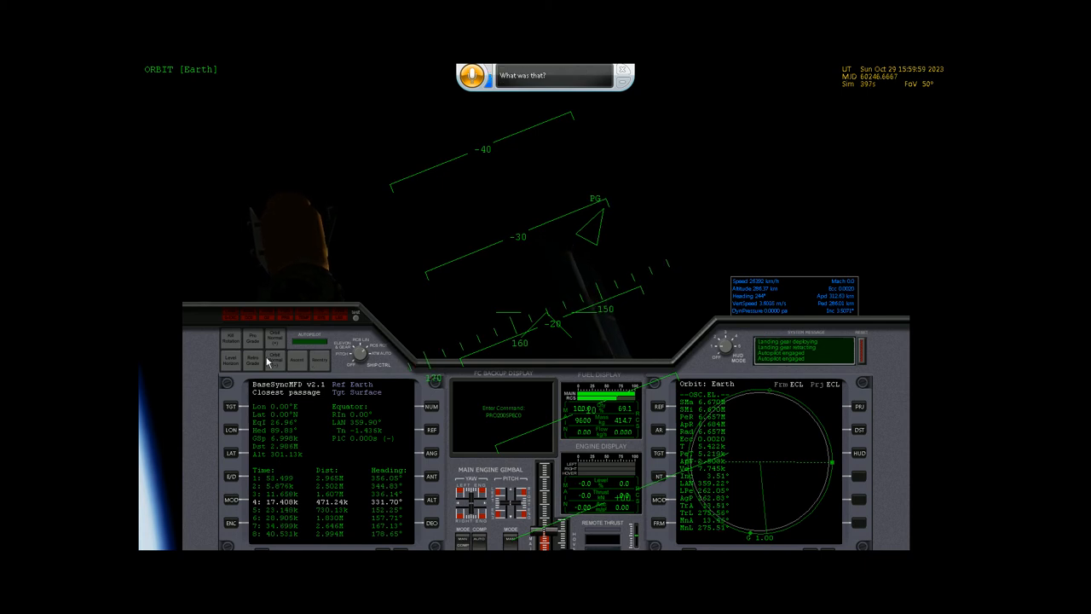
pyautogui.moveTo(418, 312)
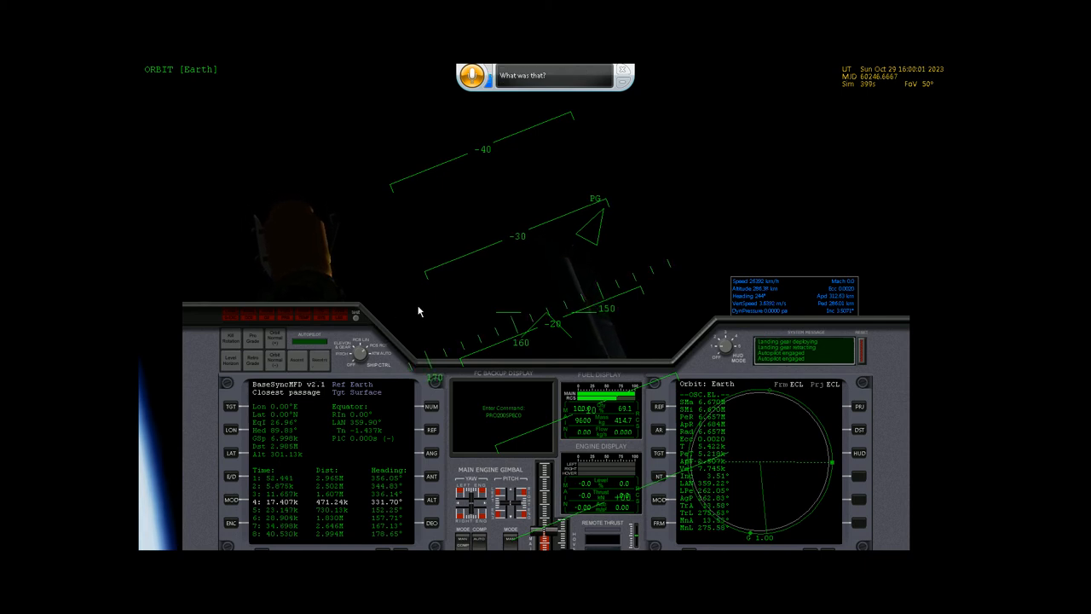
# In the glass cockpit, switch RCS to rotation, then back to translation
pyautogui.press('Home')
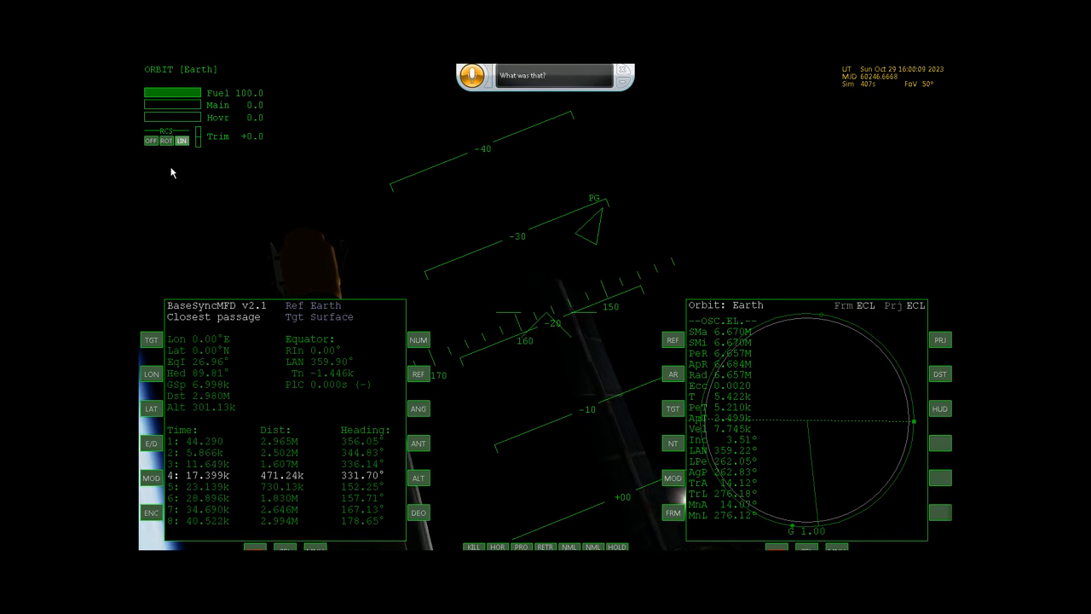
pyautogui.click(166, 140)
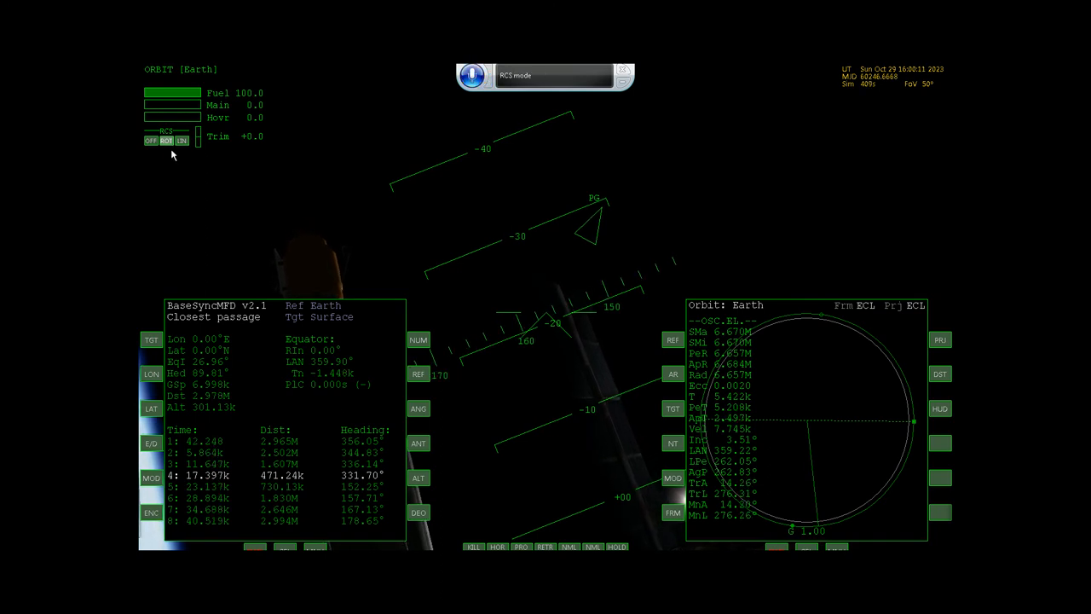
pyautogui.click(181, 140)
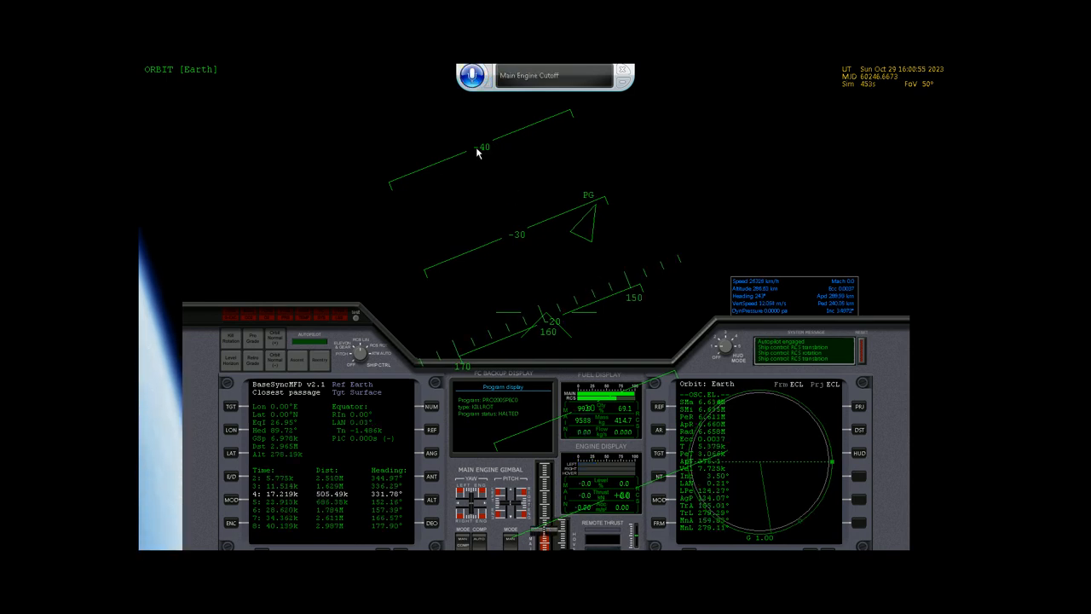
pyautogui.moveTo(511, 154)
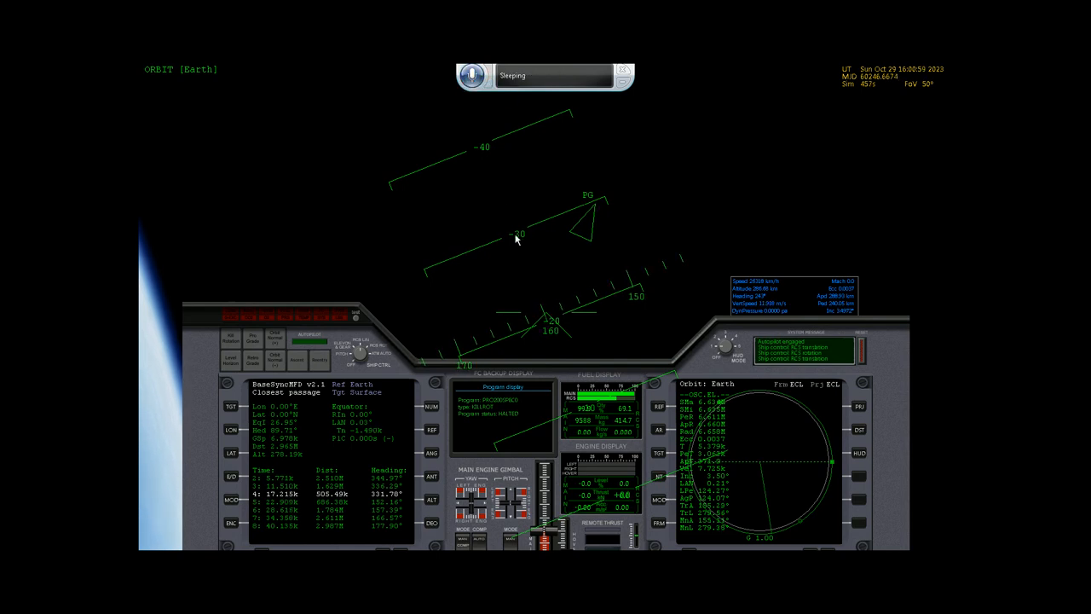
pyautogui.moveTo(550, 145)
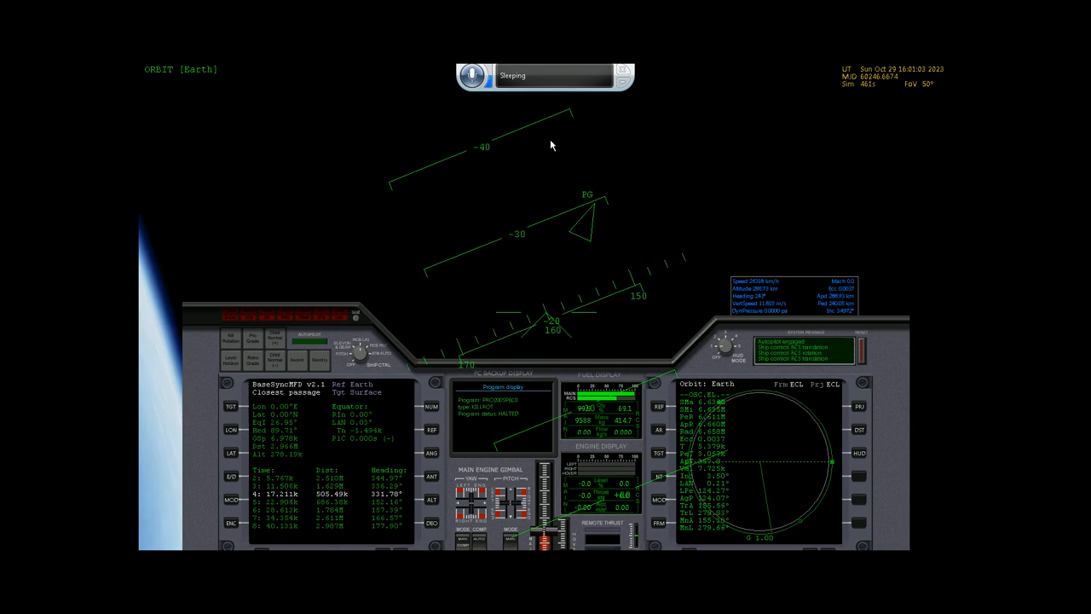
# Activate speech recognition to give the main engine cutoff command
pyautogui.click(472, 75)
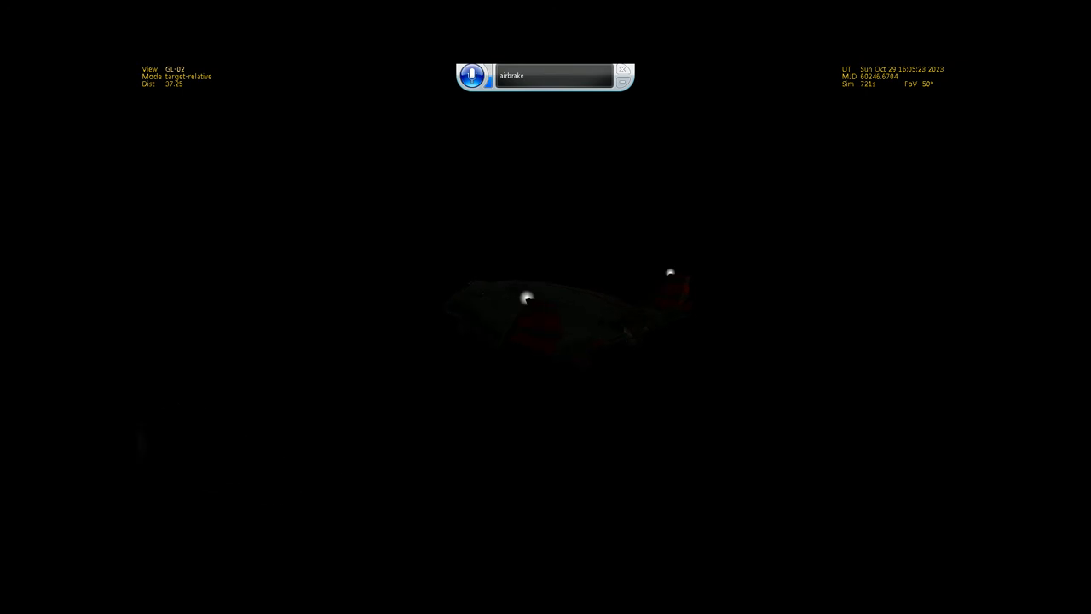
# Deploy the Delta Glider's airbrake and watch it from the external camera view
pyautogui.press('Home')
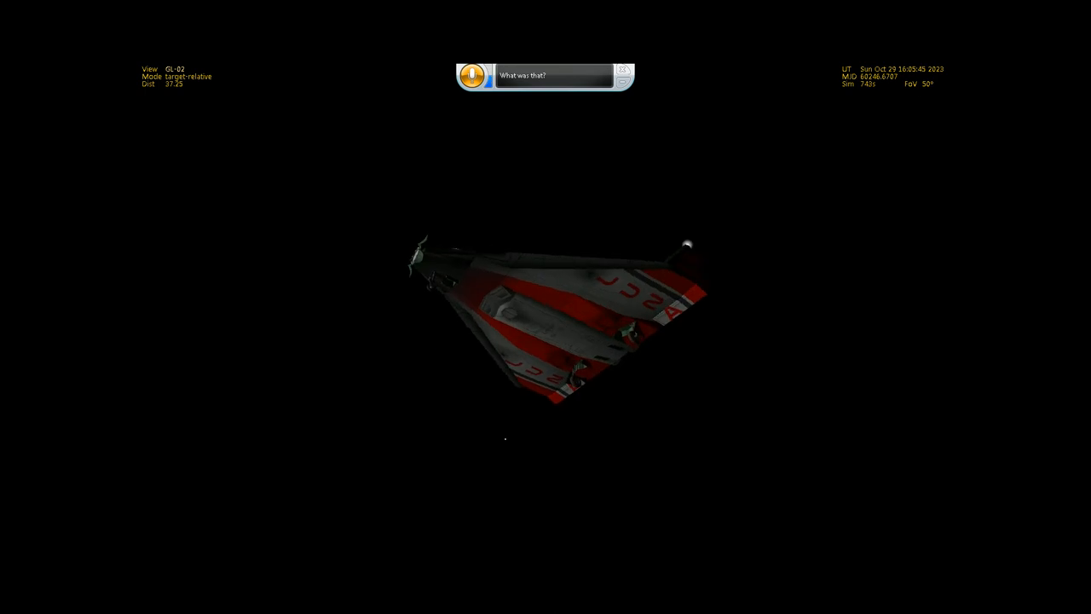
pyautogui.press('End')
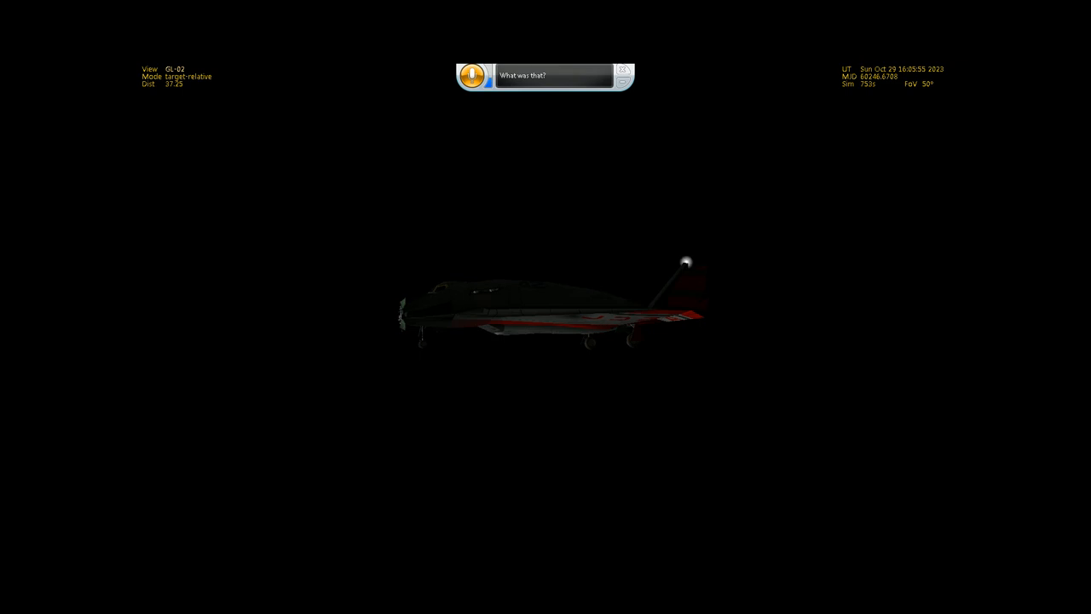
pyautogui.press('end')
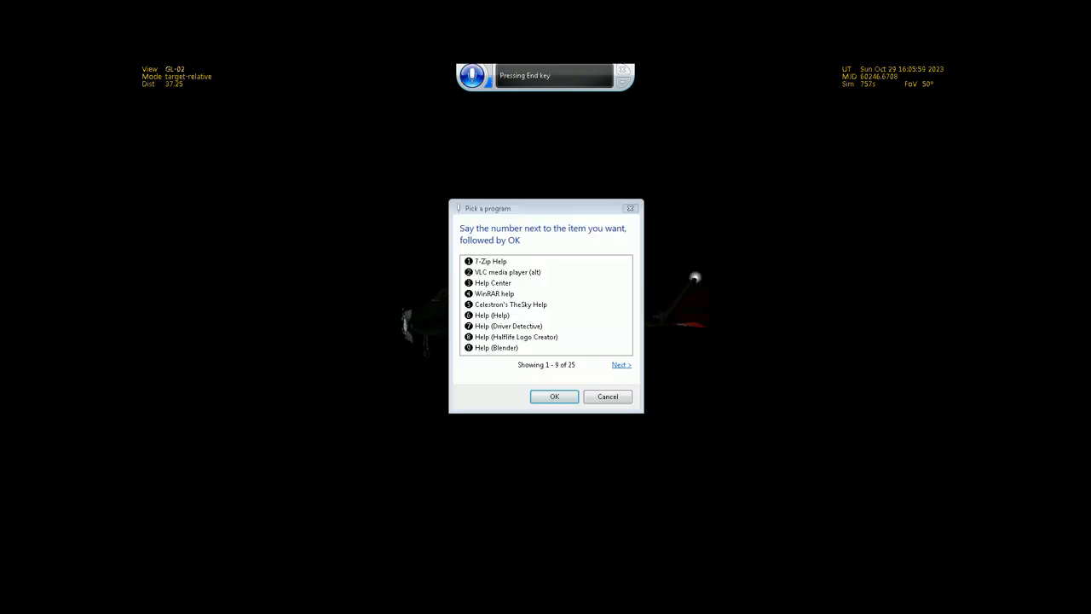